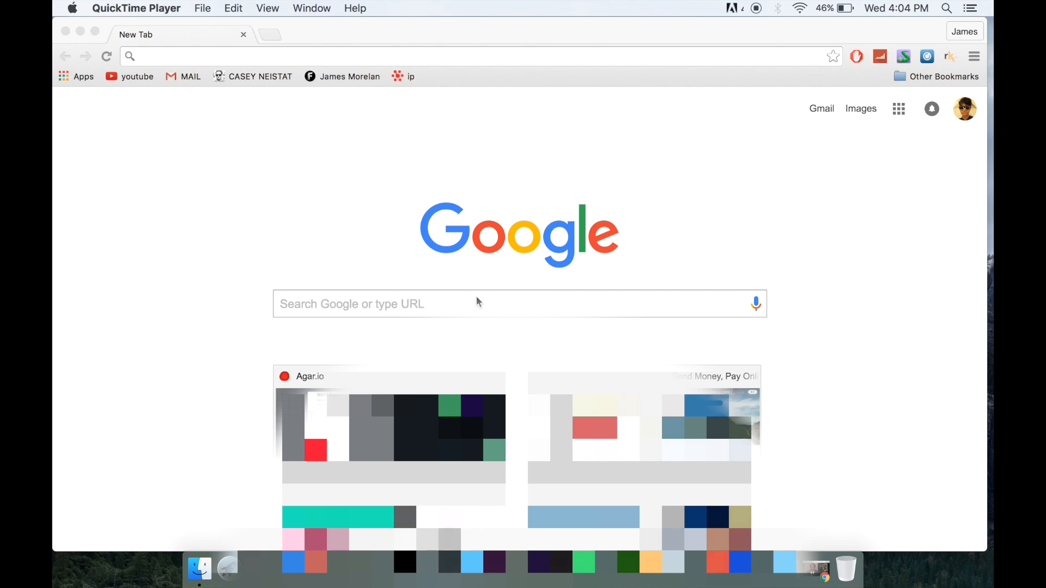
mouse_move(423, 60)
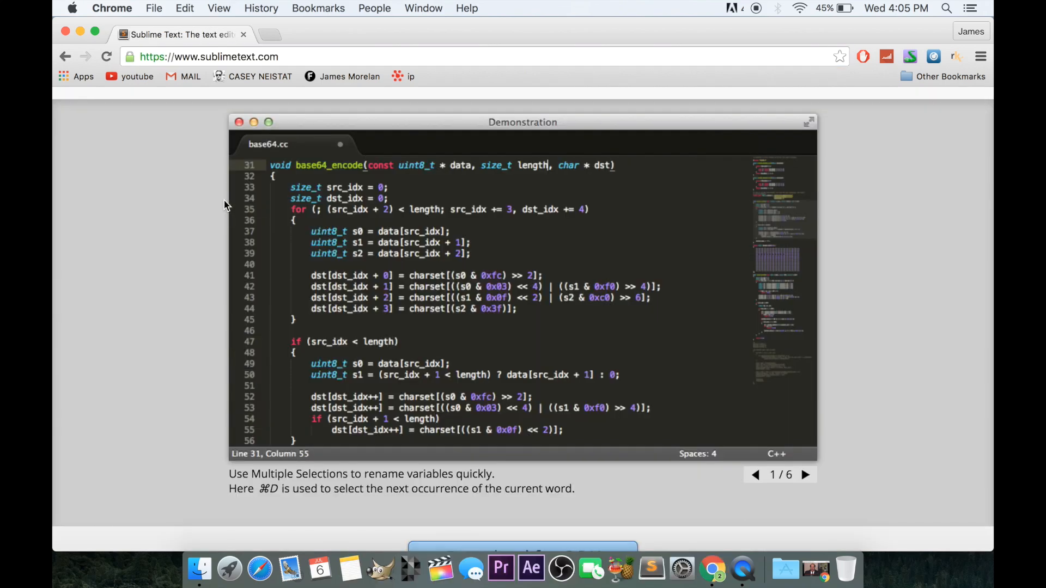
Download the OS X version of Sublime Text 3 from its download page in Chrome
scroll(down, 3)
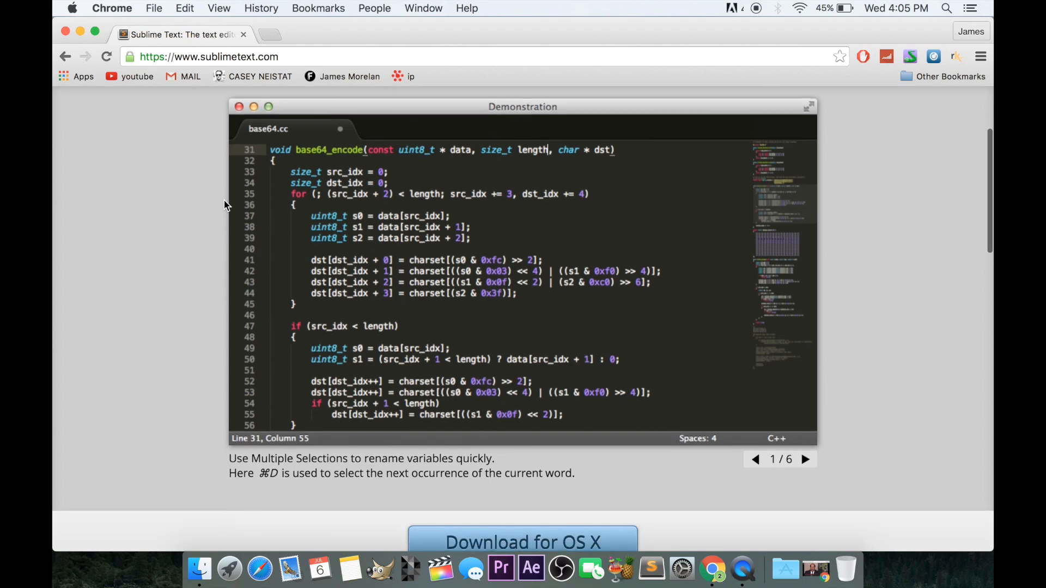
scroll(down, 3)
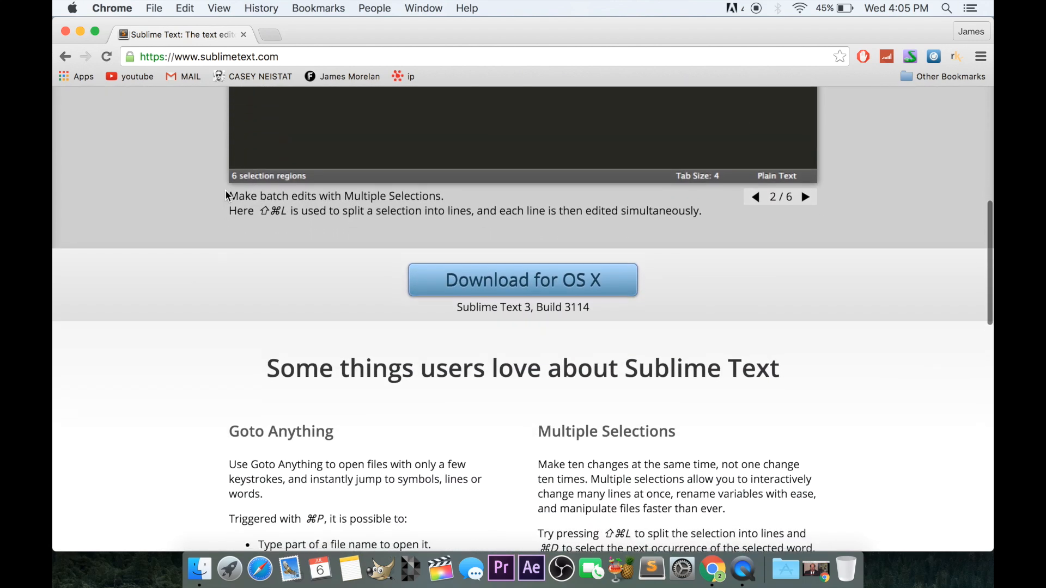
click(522, 280)
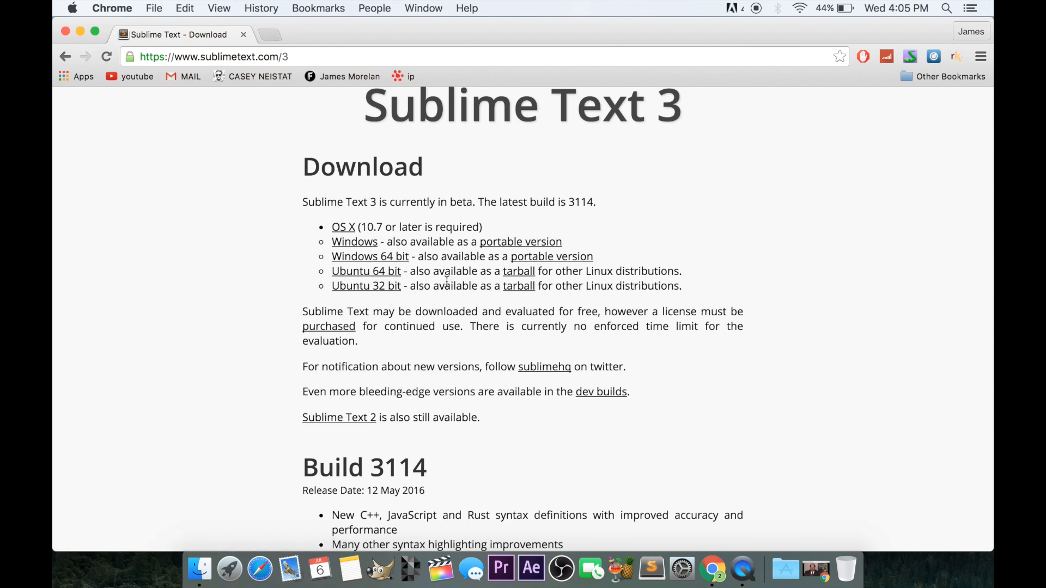
click(344, 227)
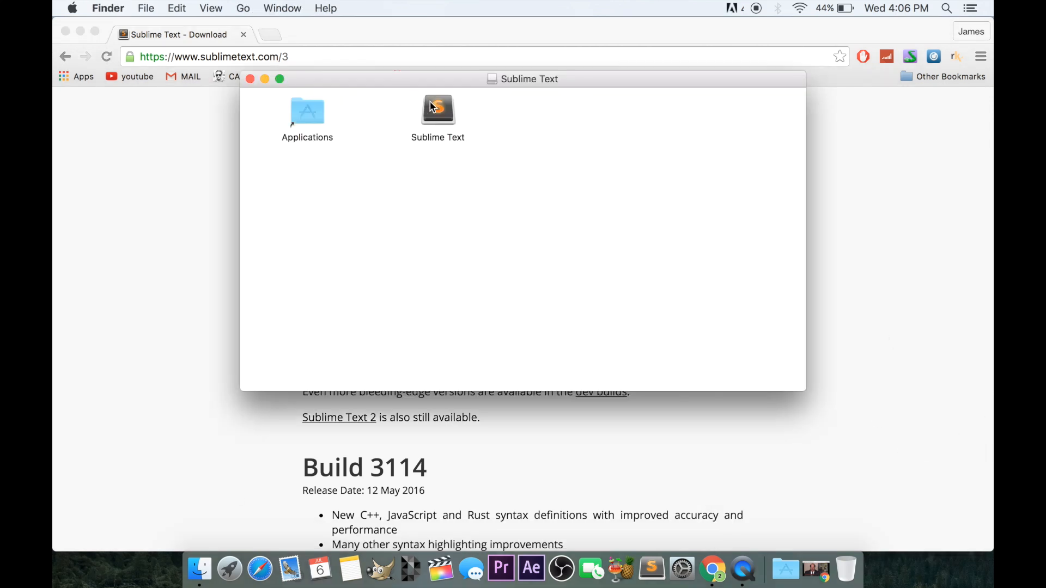
Drag Sublime Text from the disk image into the Applications folder to install it
drag(438, 110, 307, 112)
text(index.html)
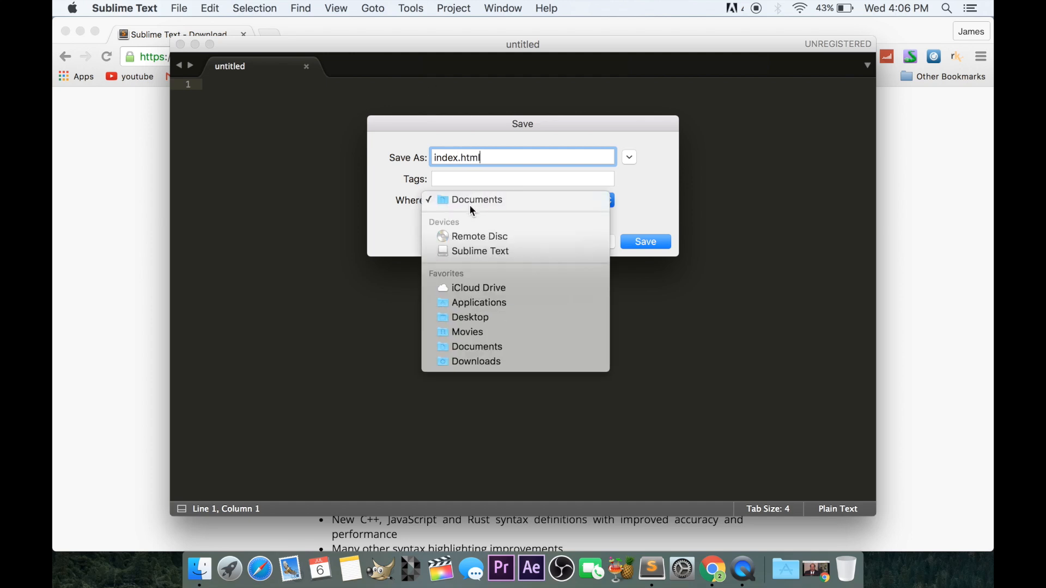
Save the new file to the Desktop as index.html
click(470, 317)
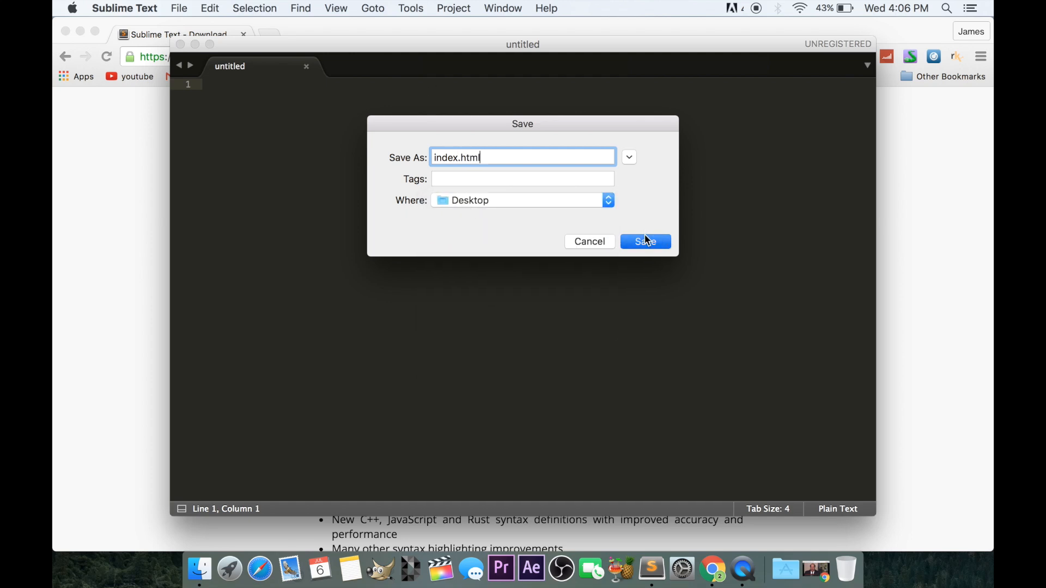
click(644, 242)
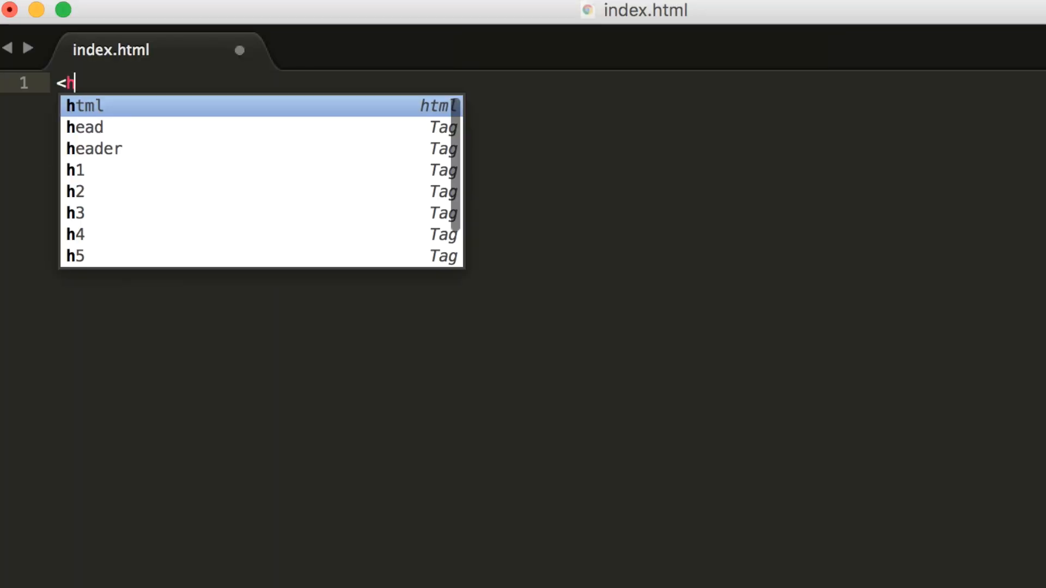
Insert the html autocomplete skeleton and give the page the title Test
key(Down)
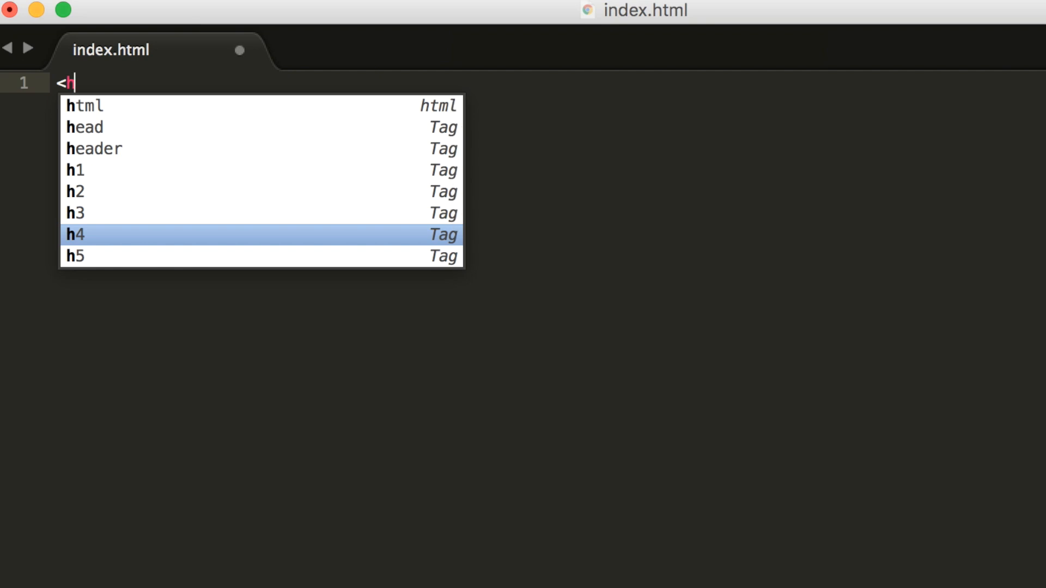
mouse_move(166, 75)
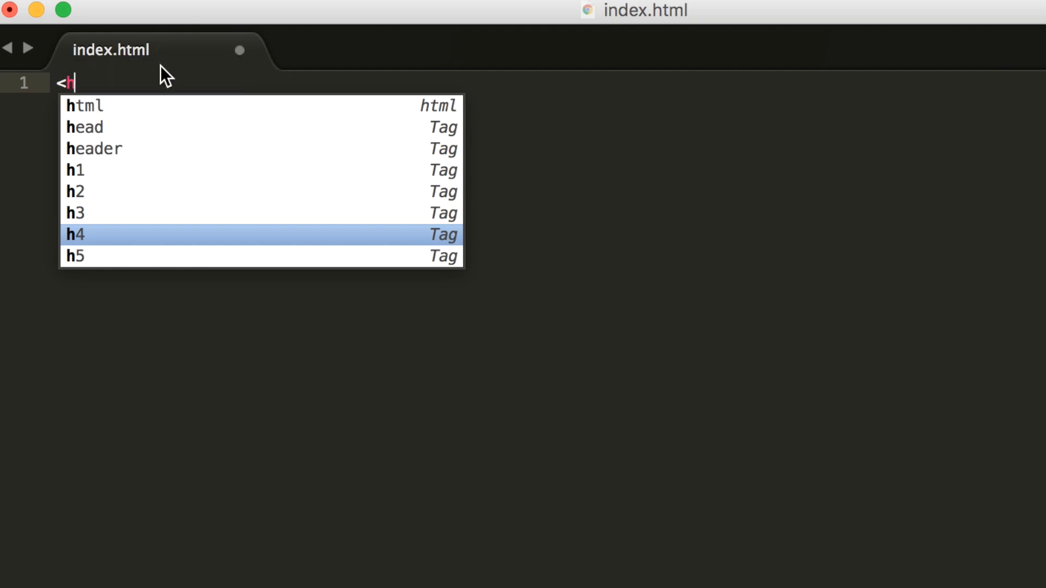
key(Up)
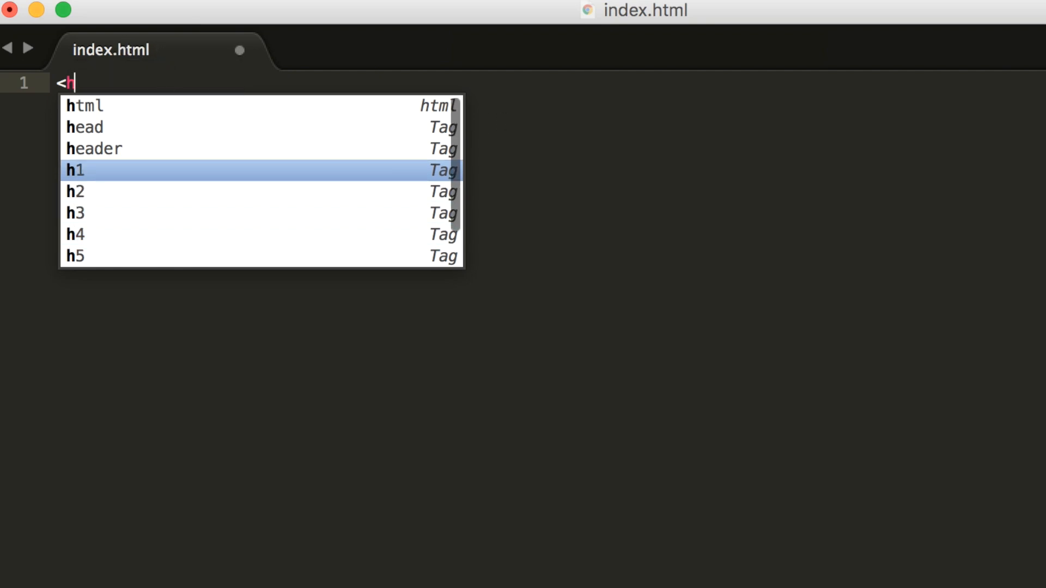
key(Tab)
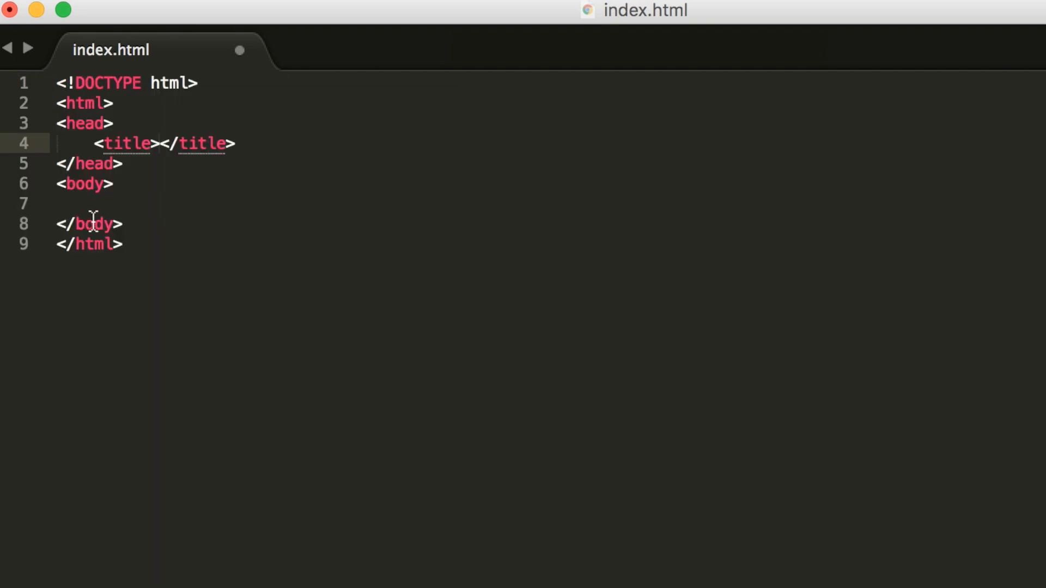
mouse_move(137, 214)
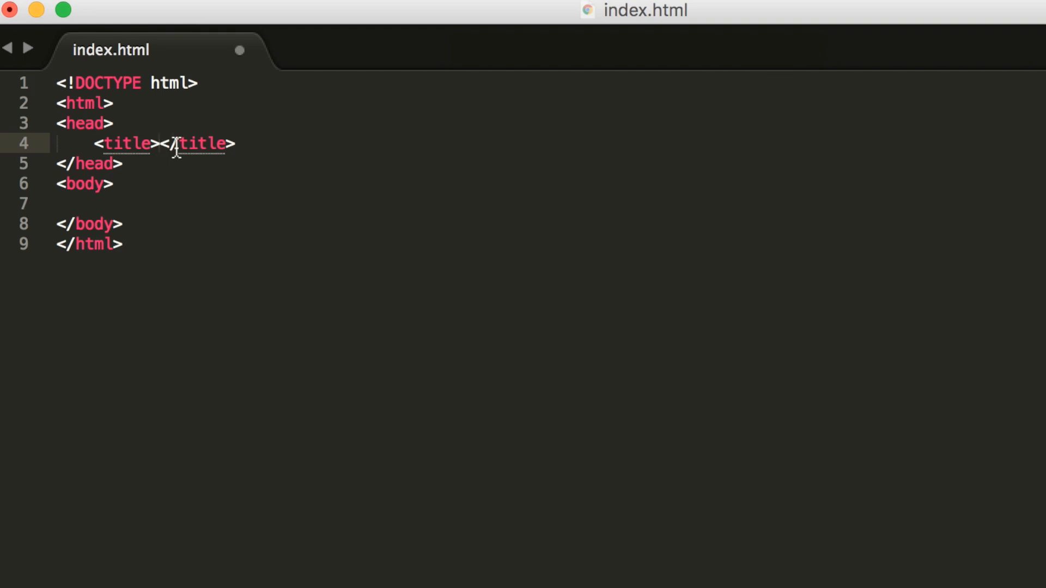
text(Test)
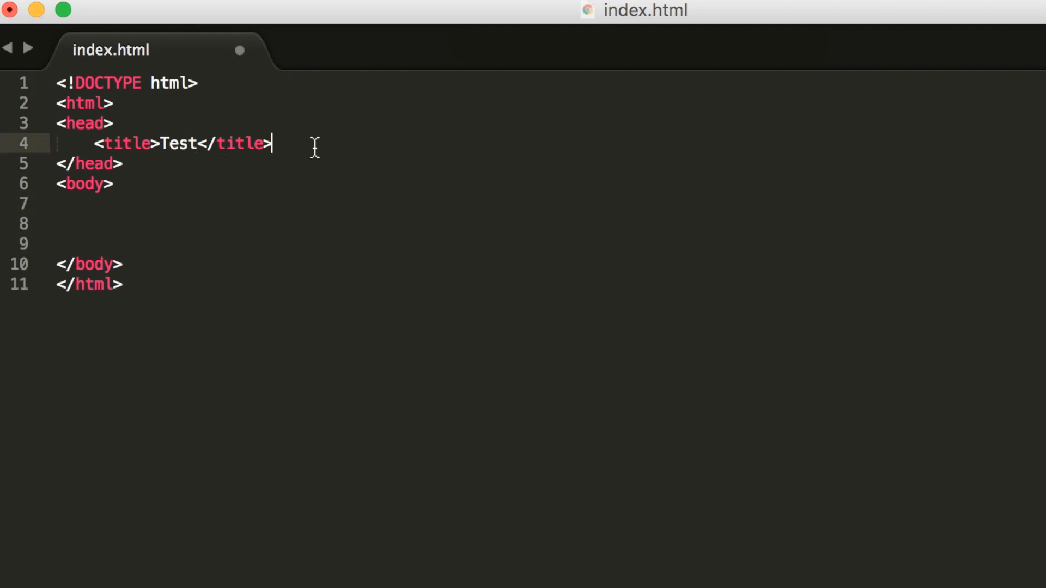
key(enter)
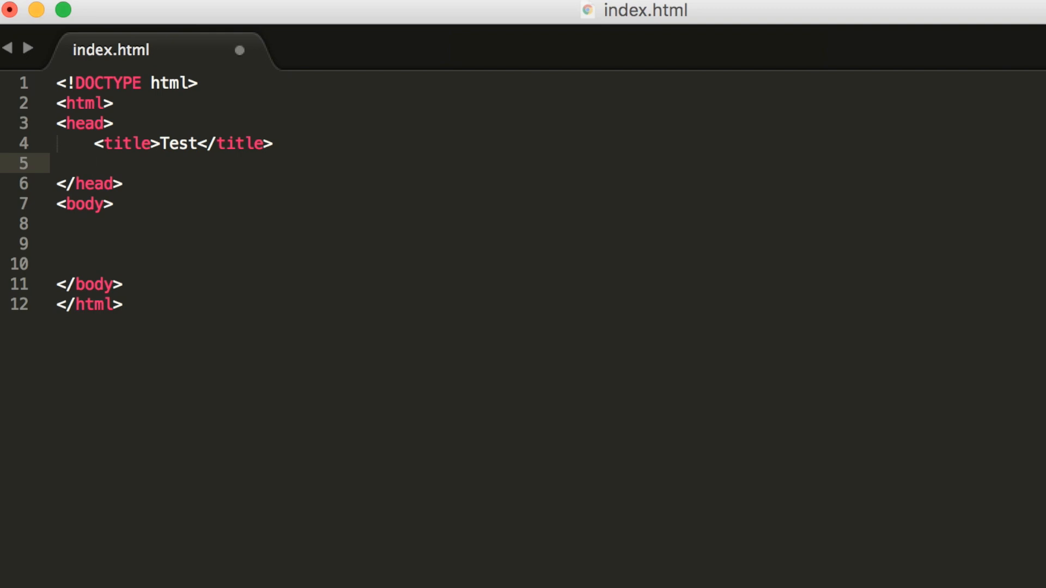
Add a style block with a body rule whose background-color starts with #2
text(<style type="text/css">)
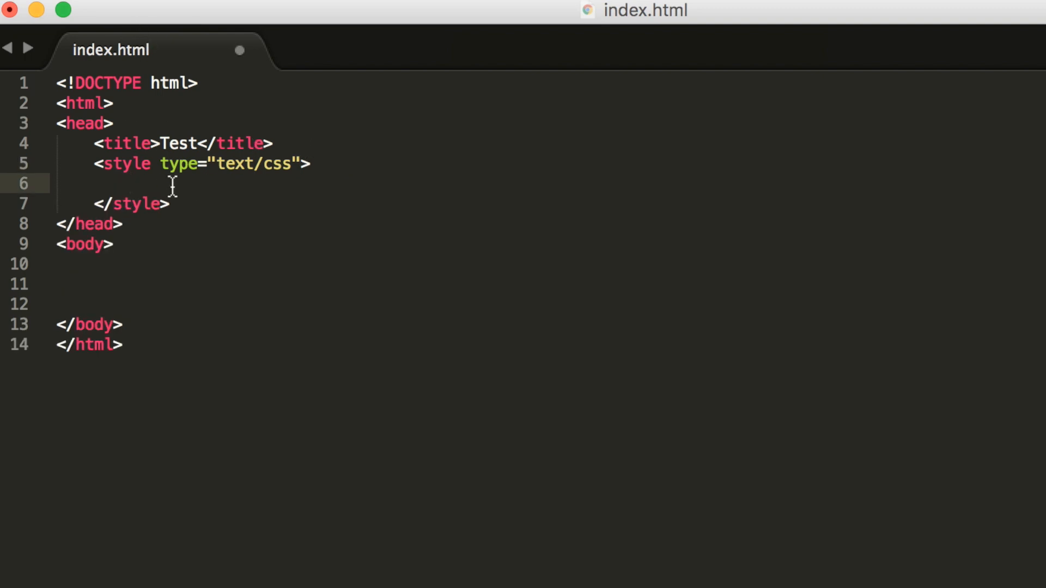
text(bo)
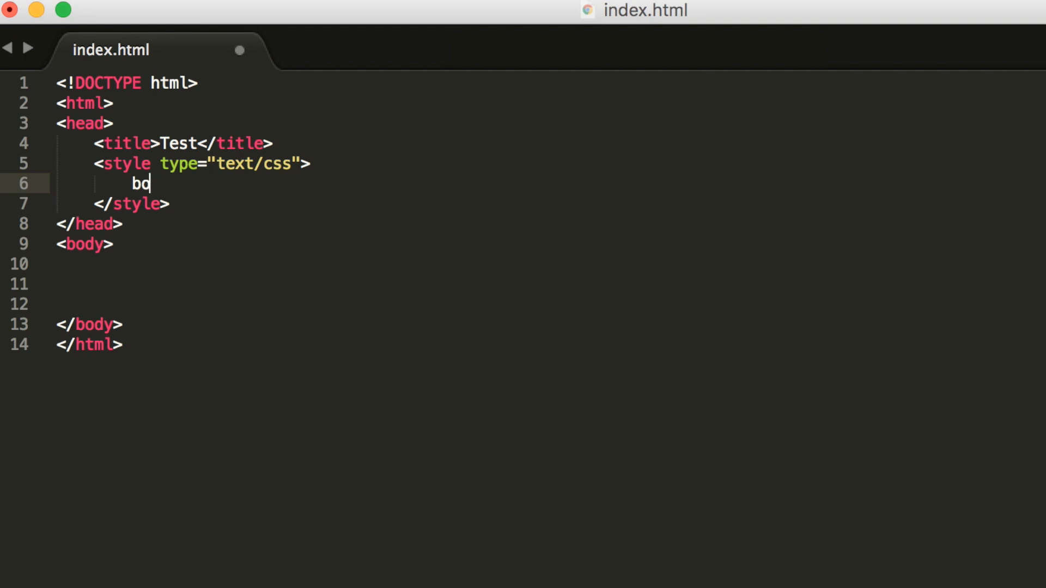
text(dy {)
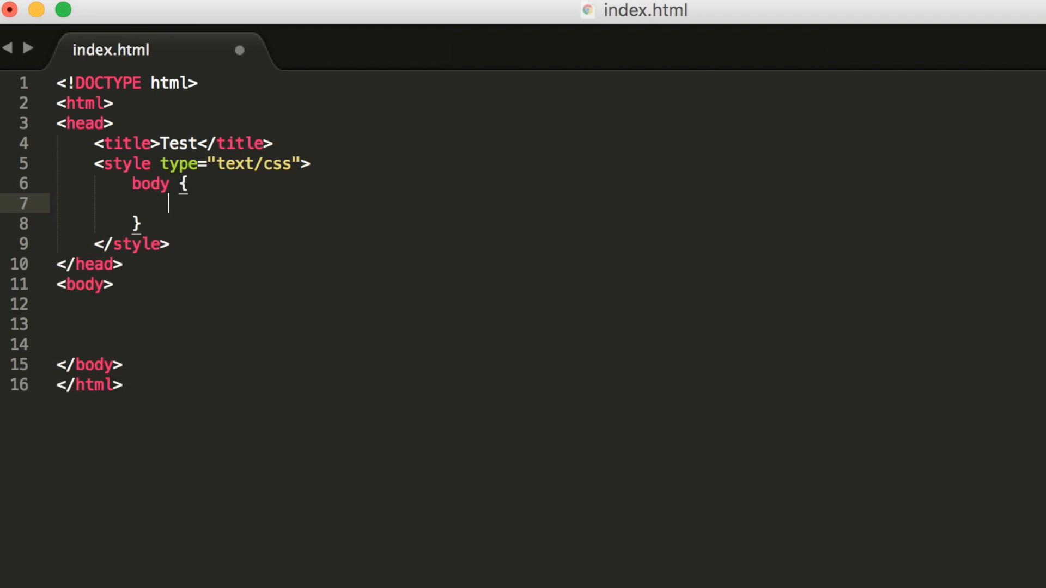
text(c)
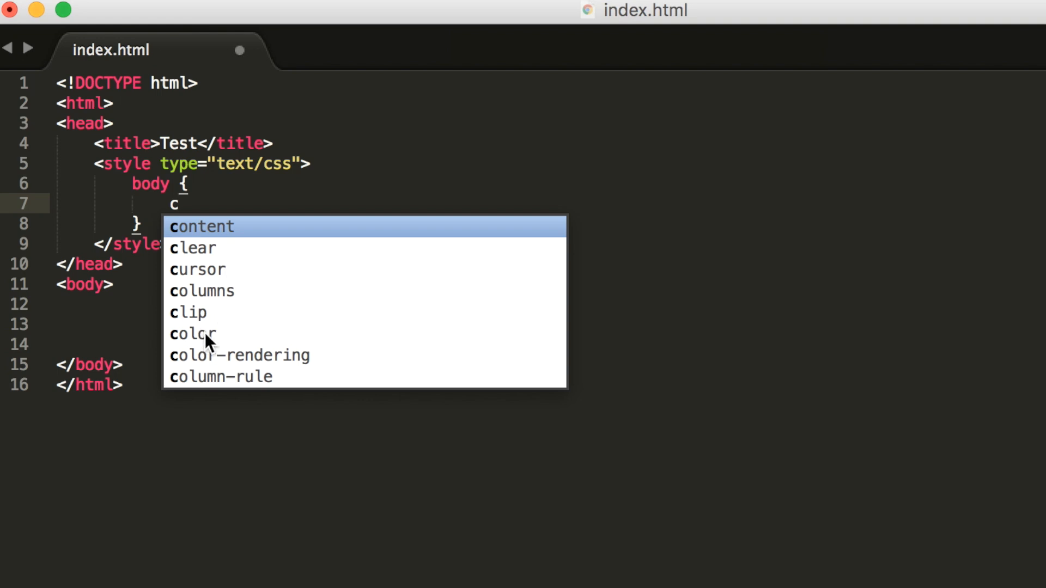
mouse_move(208, 341)
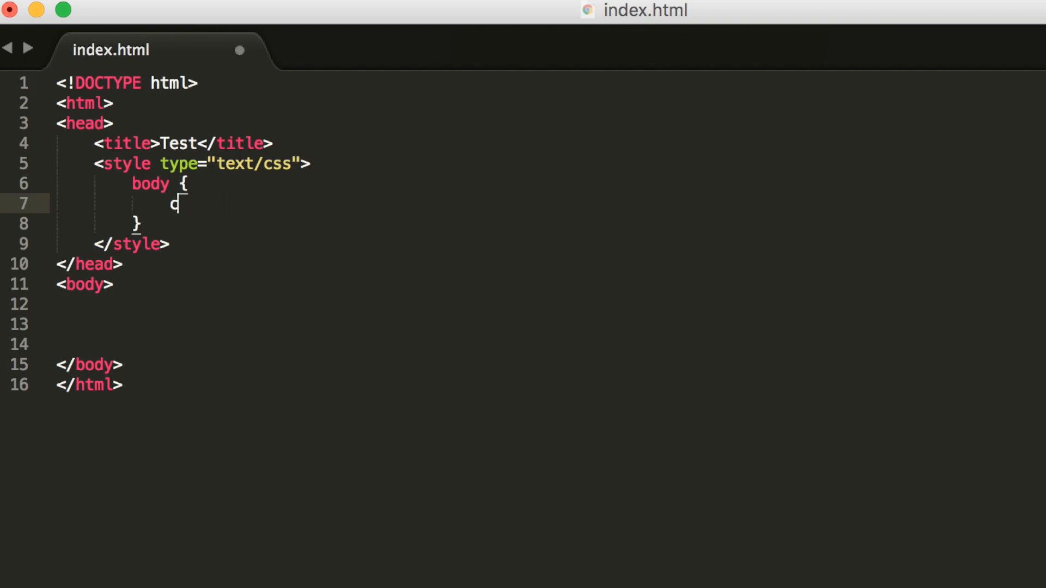
text(a)
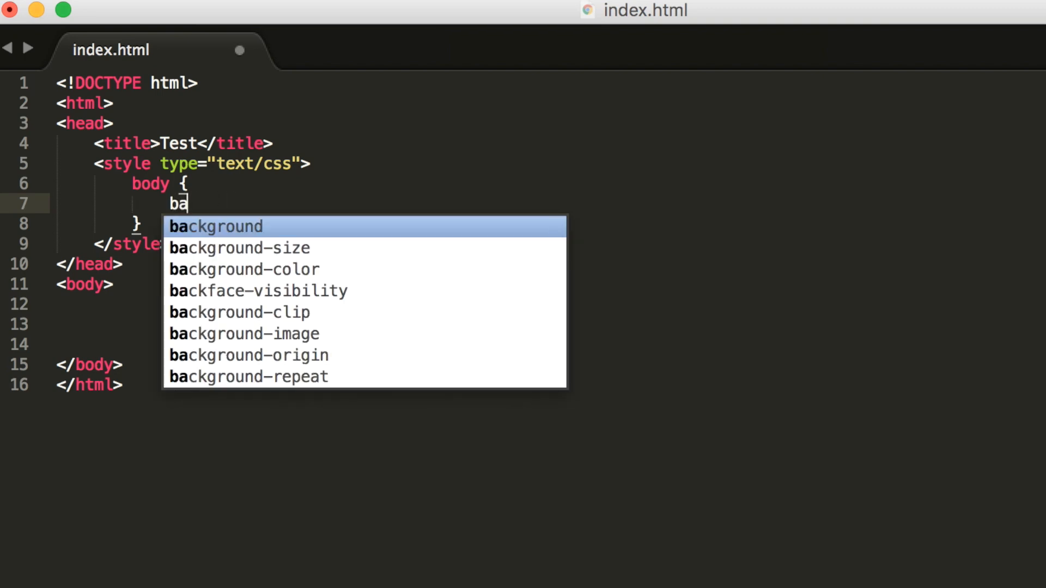
click(245, 269)
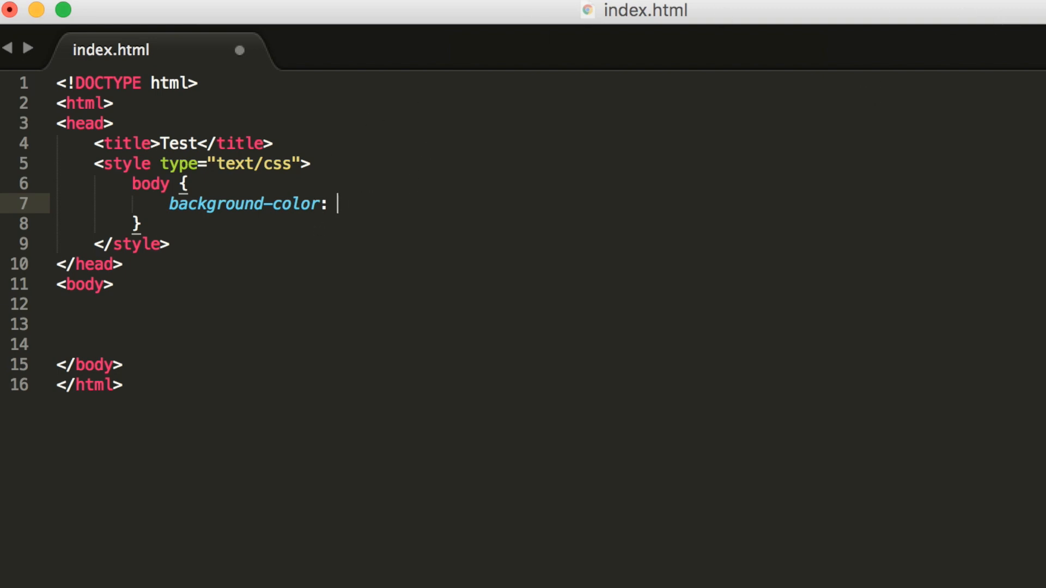
mouse_move(550, 115)
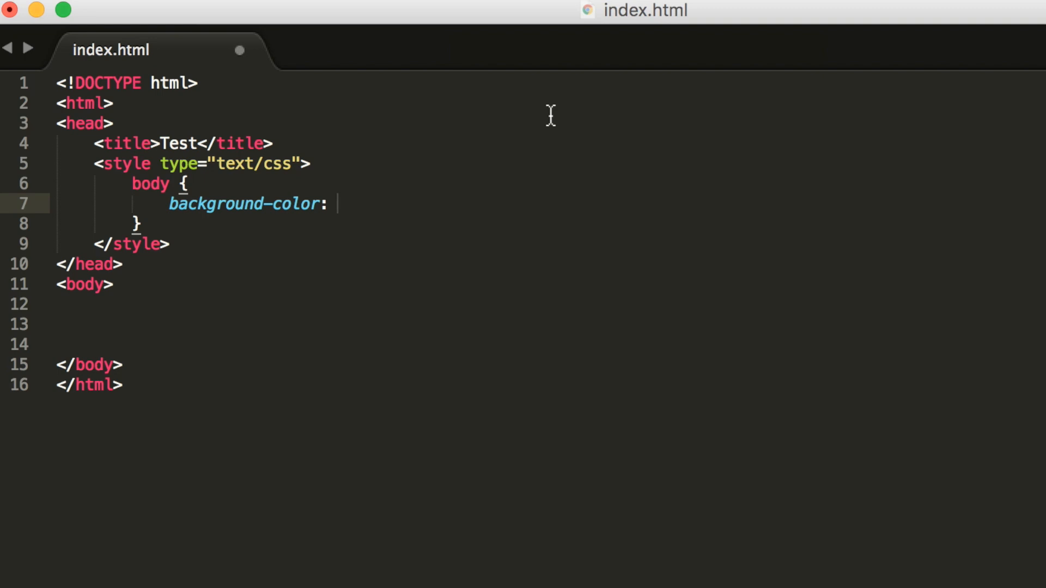
text(#)
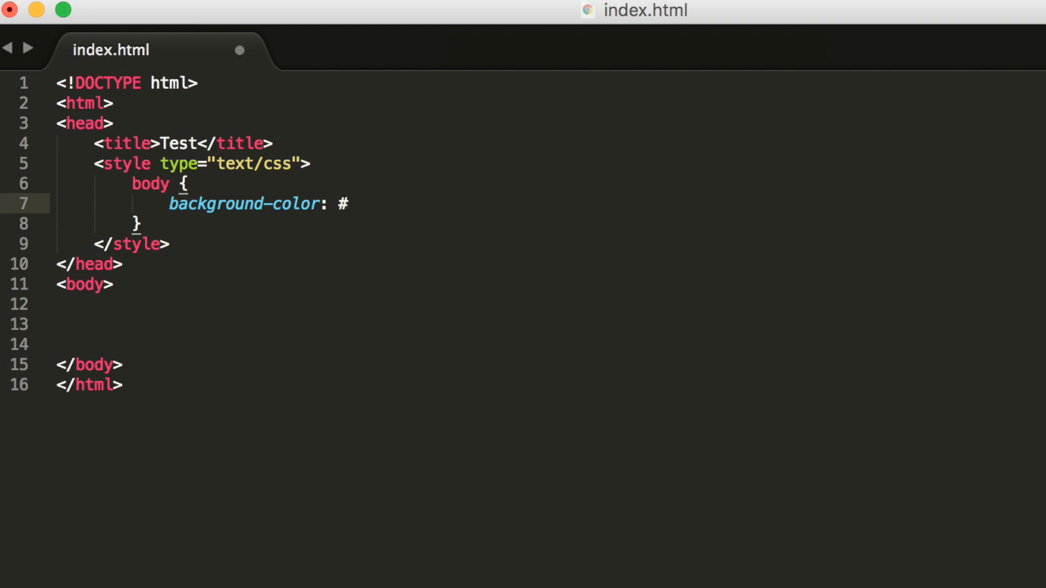
text(2)
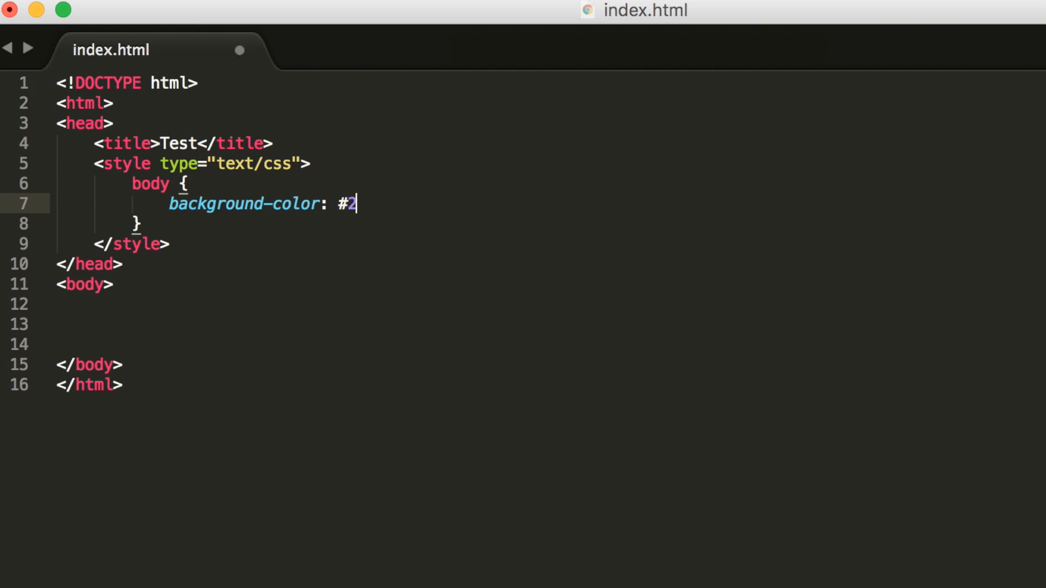
right_click(481, 324)
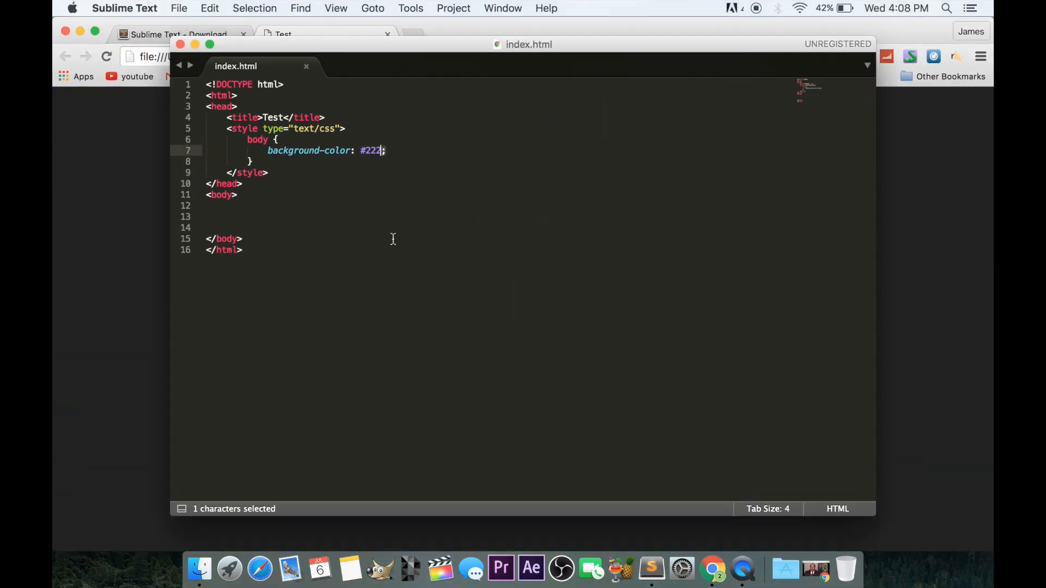
Switch the colour scheme via Preferences, trying a blue scheme then a near-black one
click(124, 7)
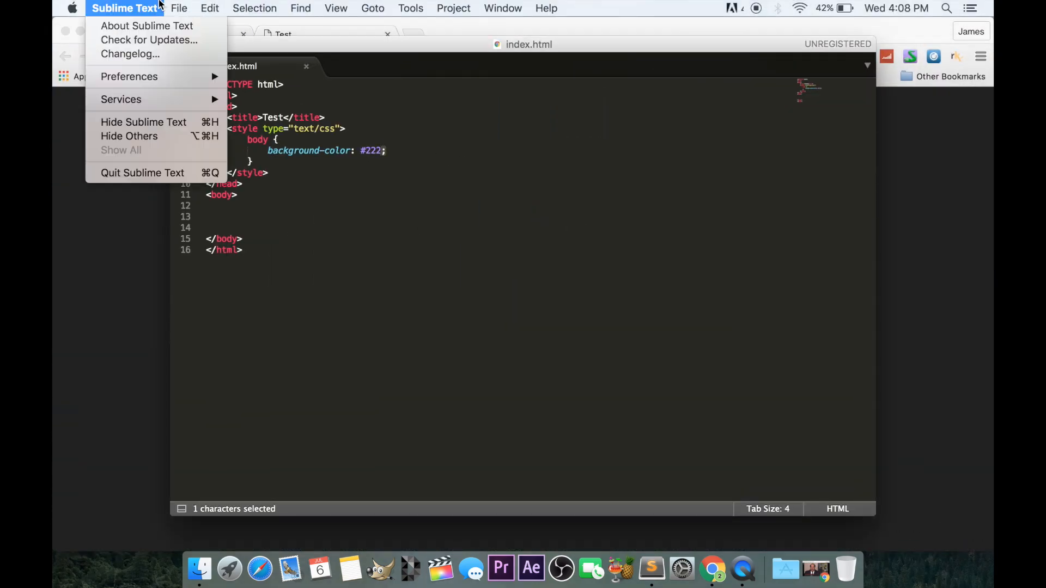
mouse_move(128, 77)
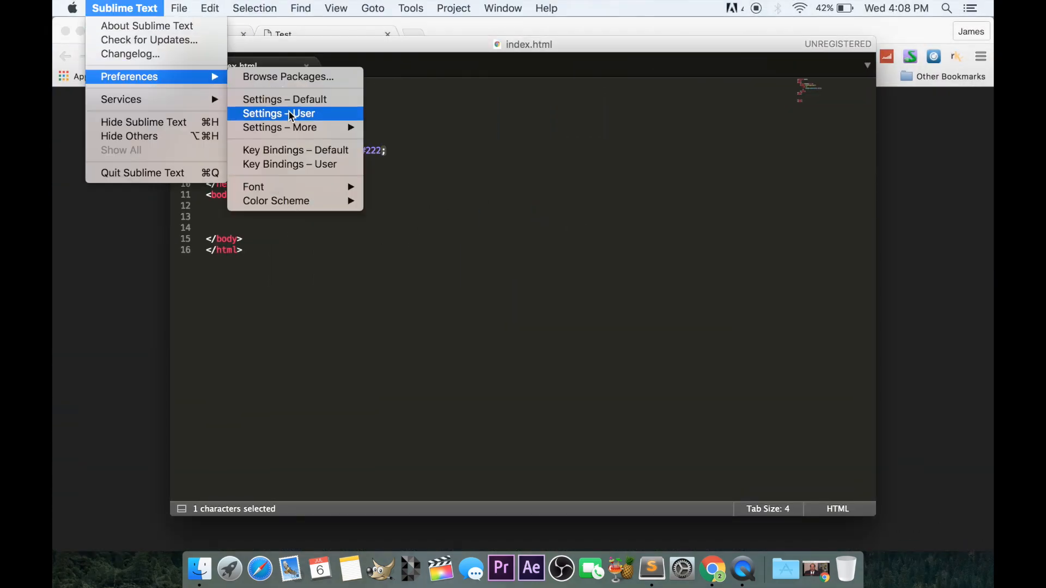
mouse_move(276, 200)
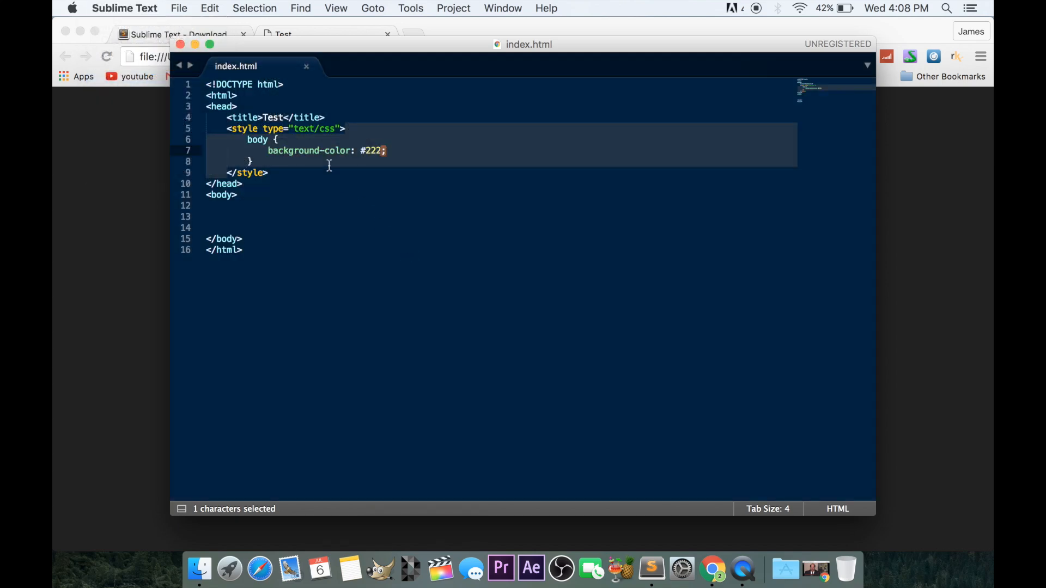
click(124, 8)
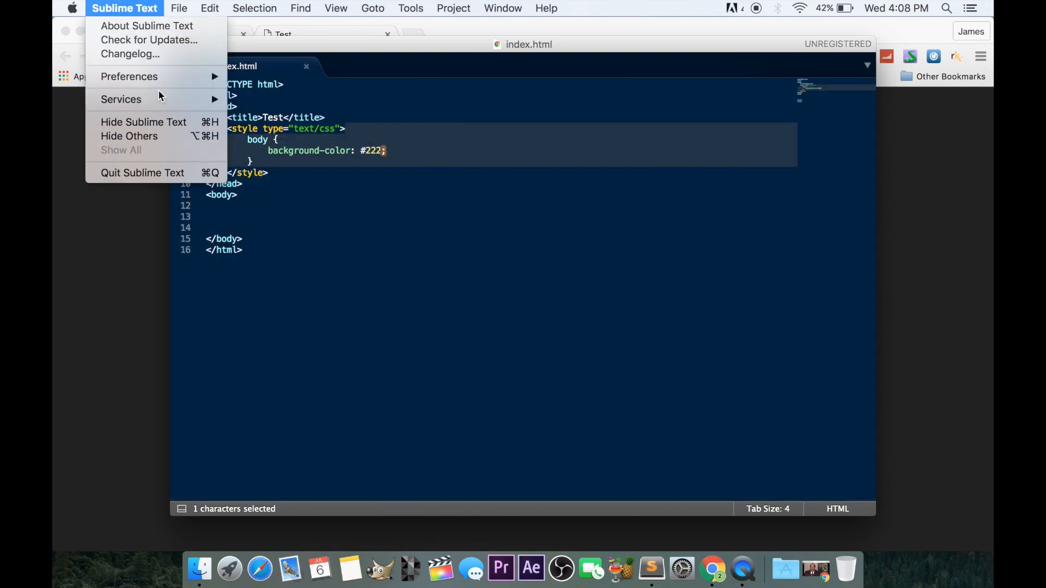
mouse_move(129, 76)
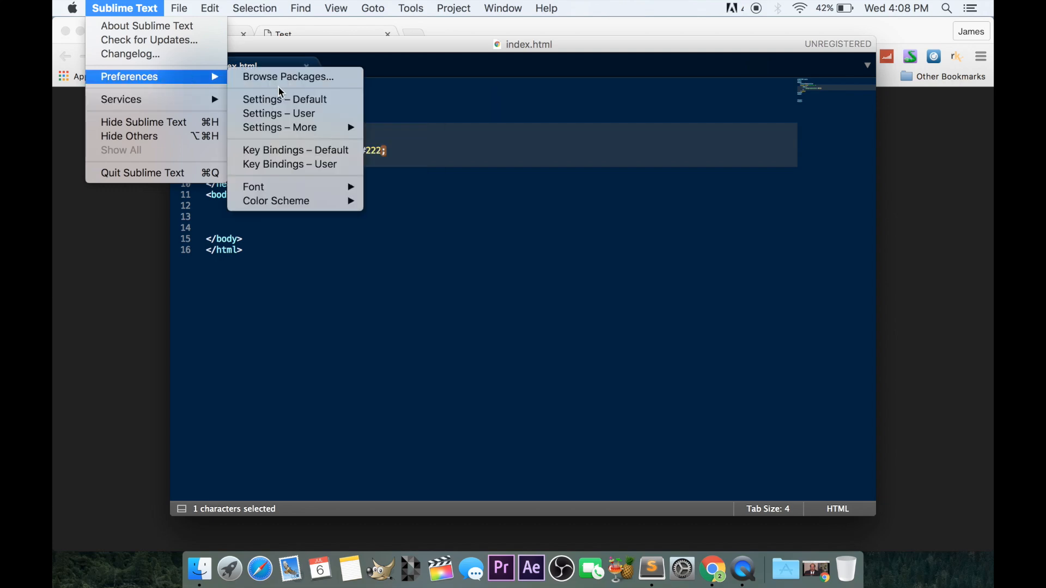
mouse_move(276, 201)
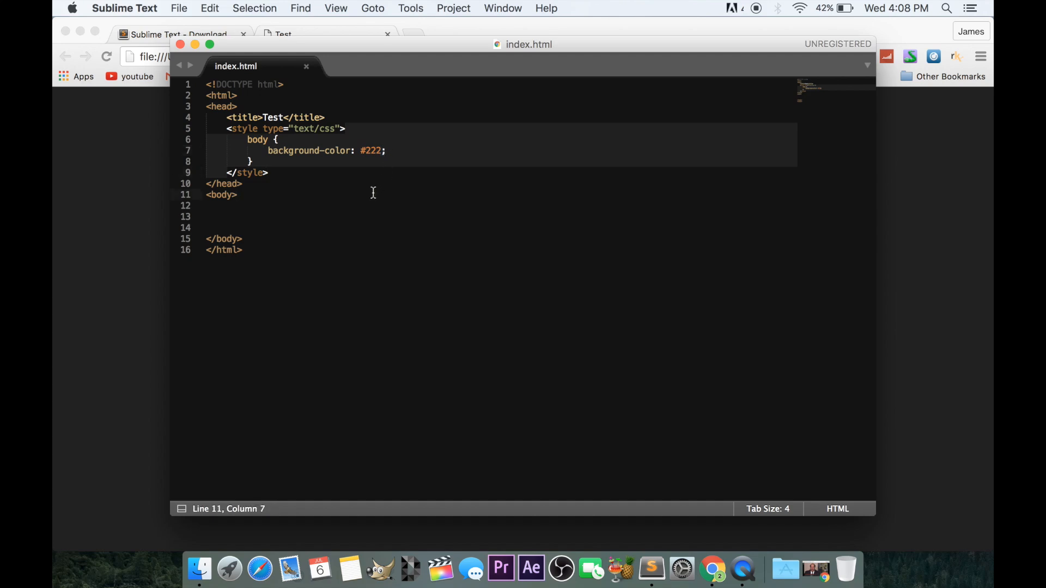
click(124, 8)
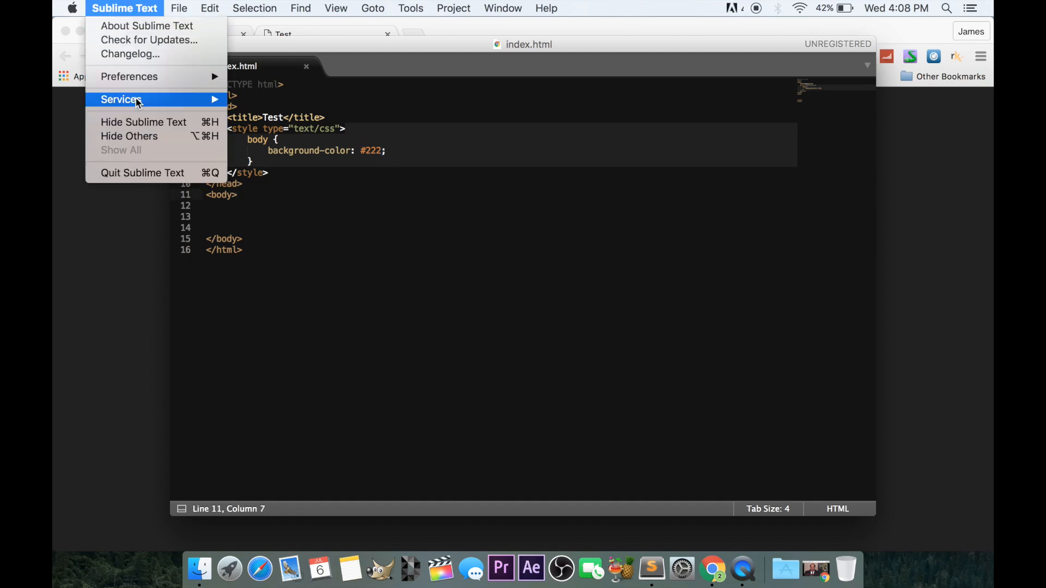